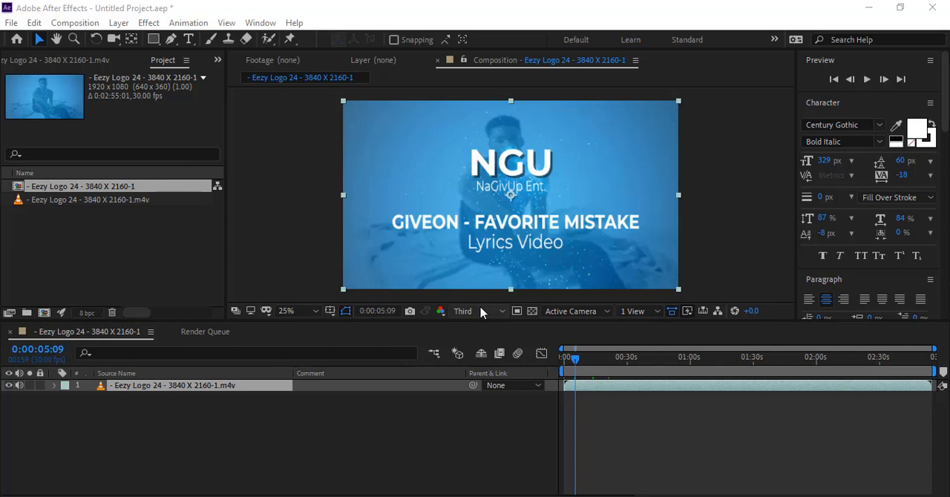
{"action": "mouse_move", "coordinate": [592, 273]}
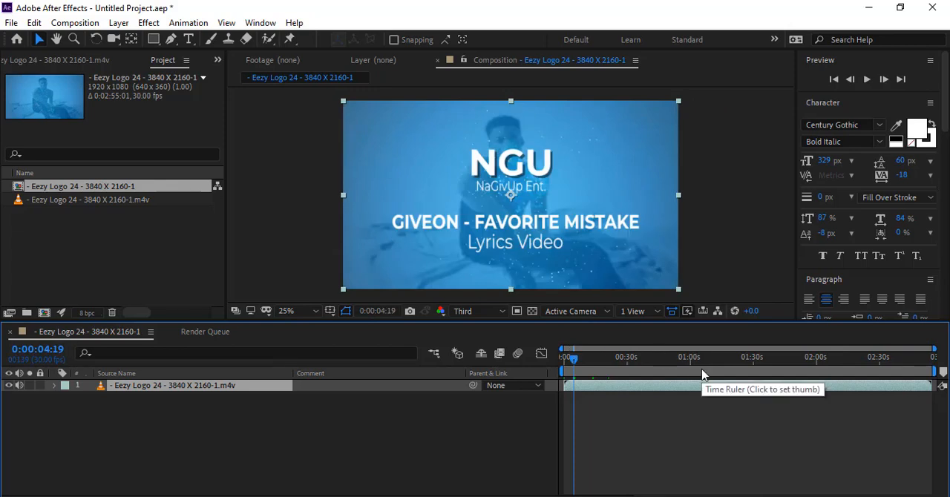
{"action": "mouse_move", "coordinate": [624, 371]}
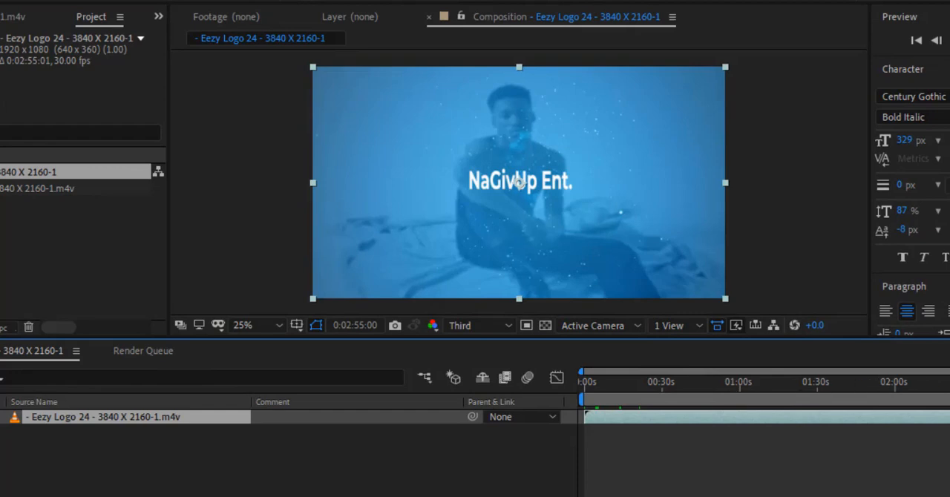
{"action": "mouse_move", "coordinate": [923, 443]}
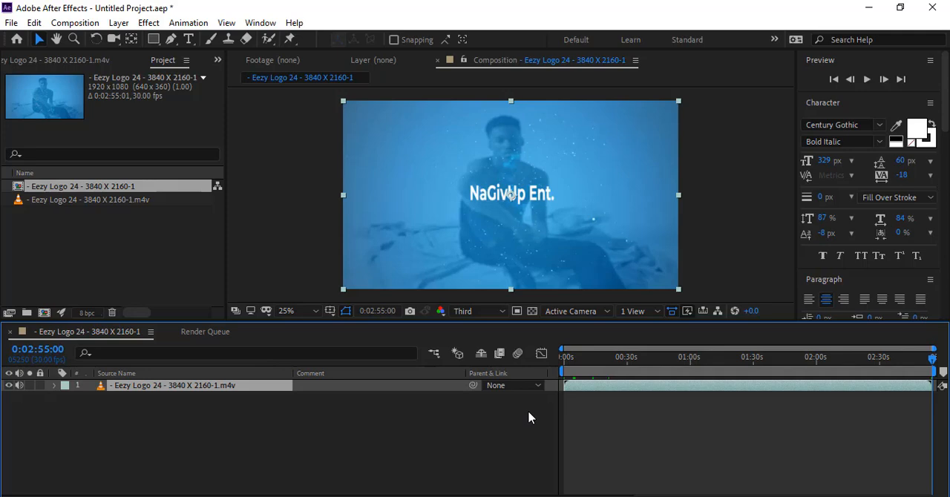
{"action": "mouse_move", "coordinate": [74, 255]}
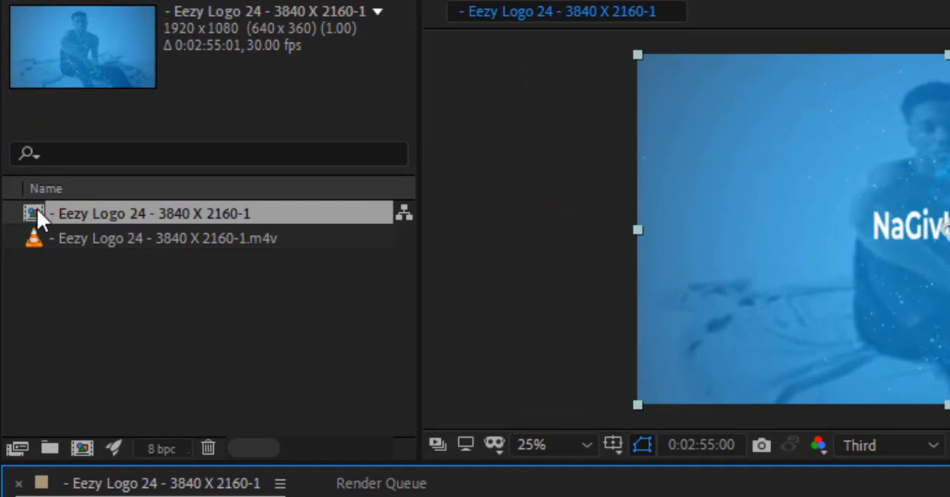
{"action": "mouse_move", "coordinate": [100, 223]}
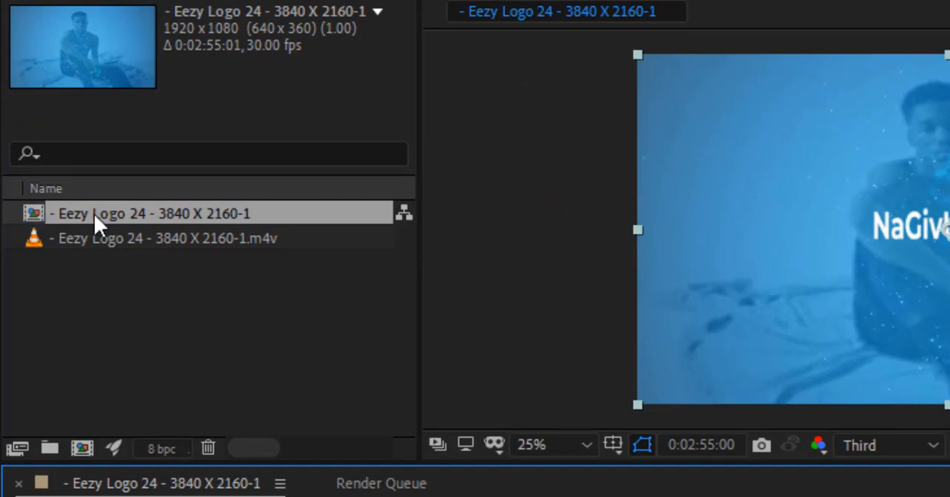
Bring up the context menu for the lyrics-video composition in the Project panel.
{"action": "right_click", "coordinate": [100, 213]}
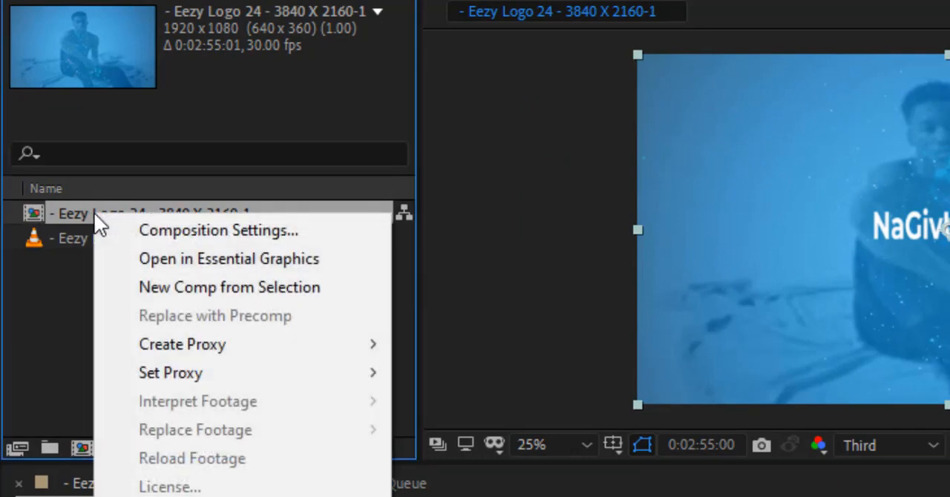
{"action": "mouse_move", "coordinate": [201, 230]}
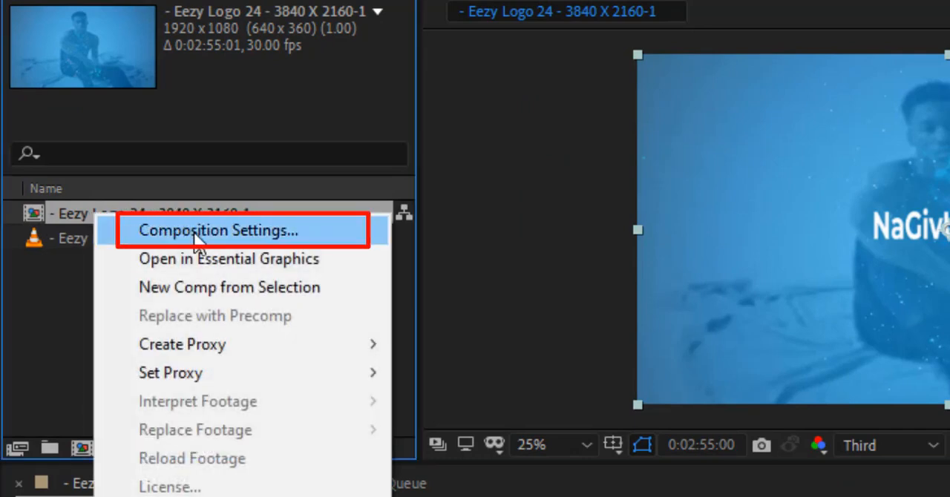
Open Composition Settings, showing the current 0:02:55:01 duration ready for editing.
{"action": "left_click", "coordinate": [216, 231]}
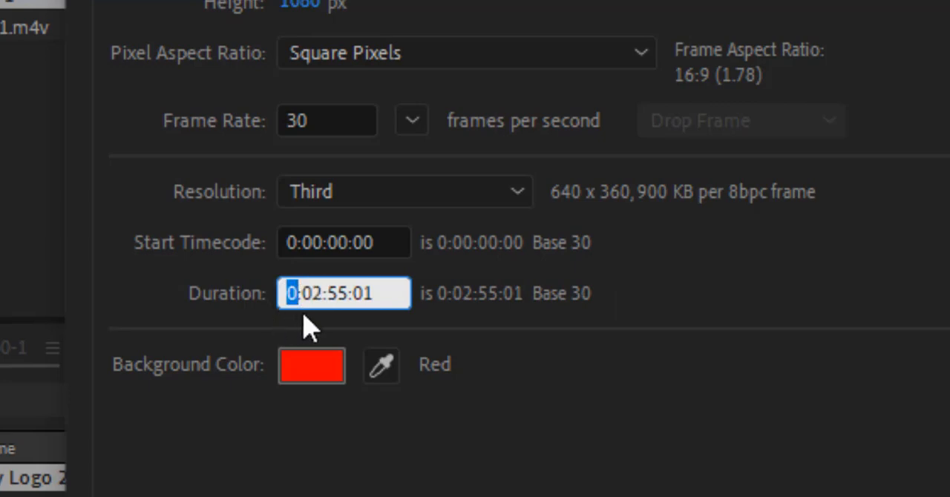
{"action": "mouse_move", "coordinate": [323, 338]}
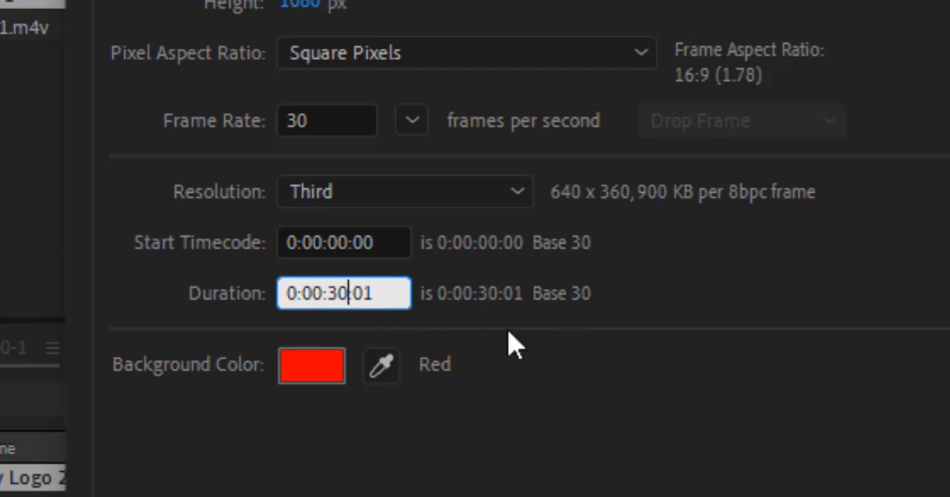
{"action": "mouse_move", "coordinate": [681, 408]}
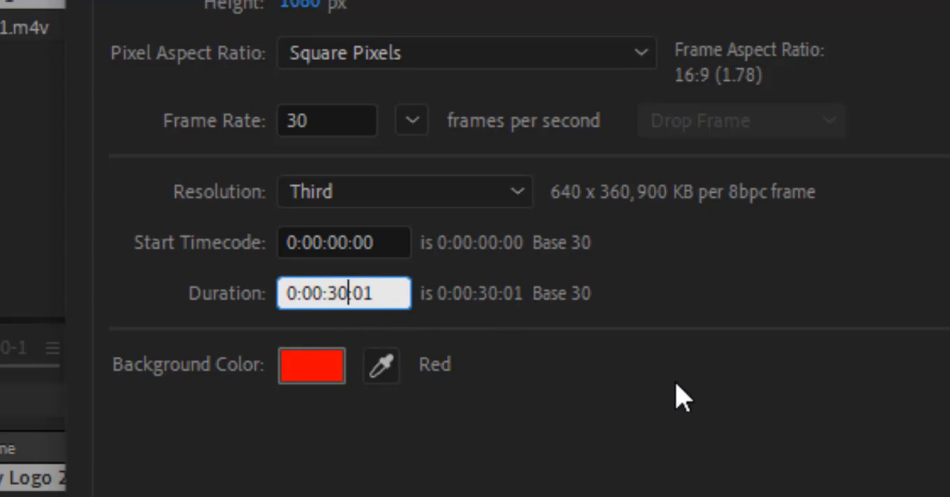